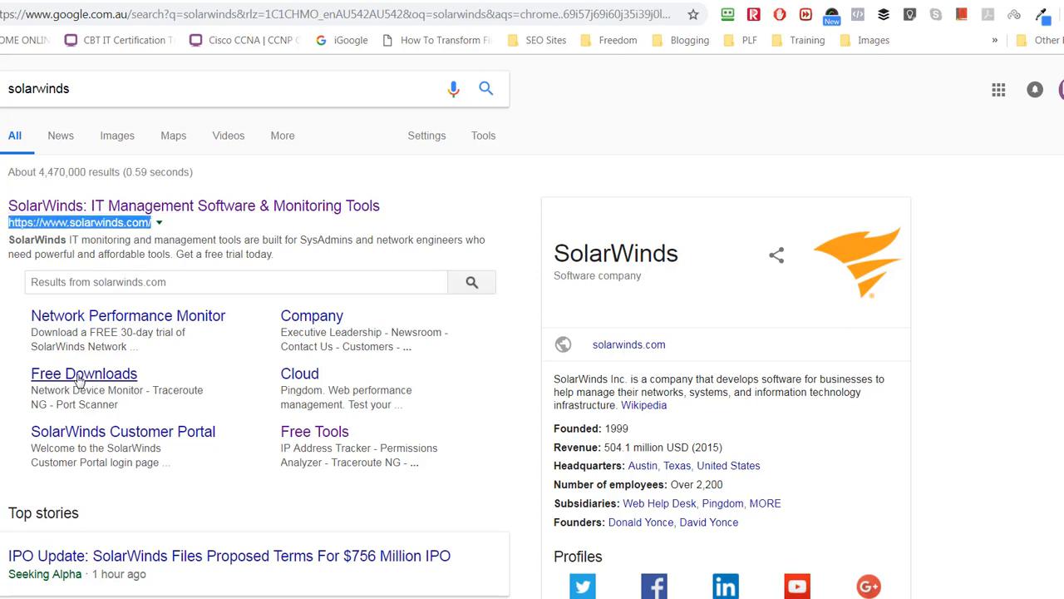
Browse SolarWinds' free downloads and open the Learn More page for Solar-PuTTY
left_click(84, 373)
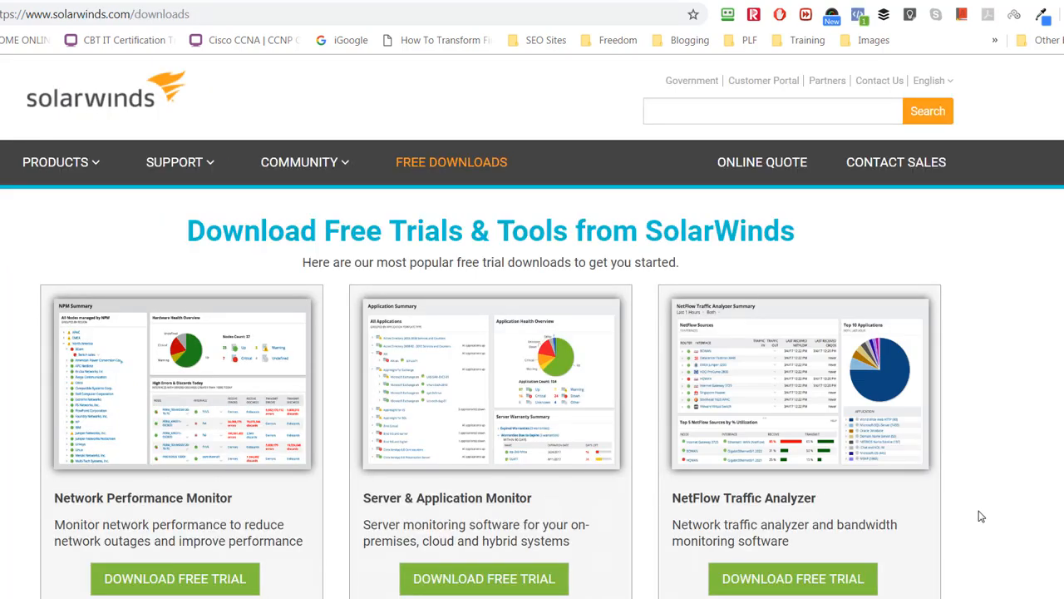
scroll("down", 3)
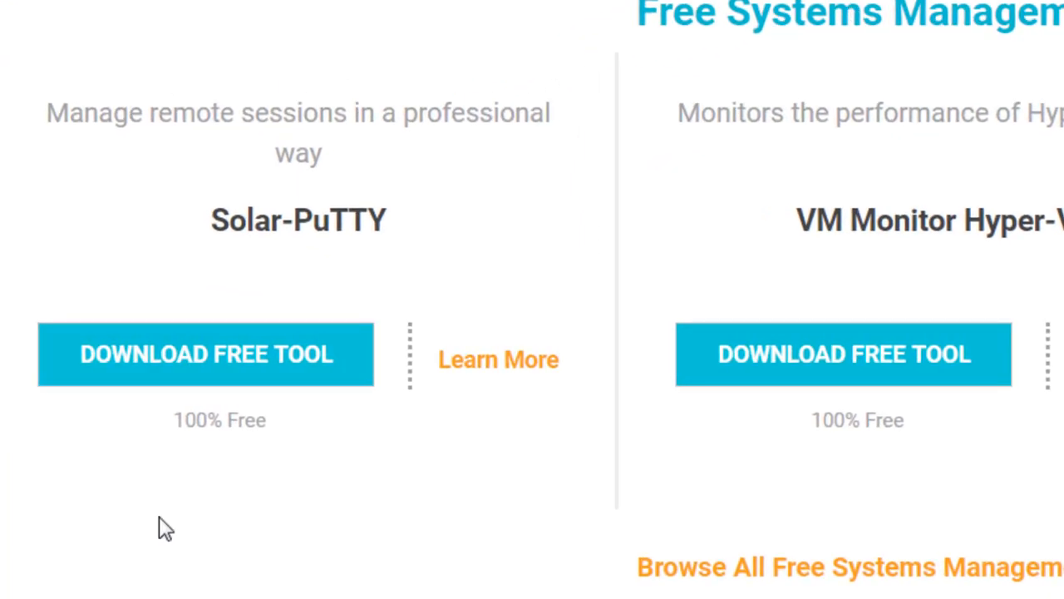
mouse_move(498, 360)
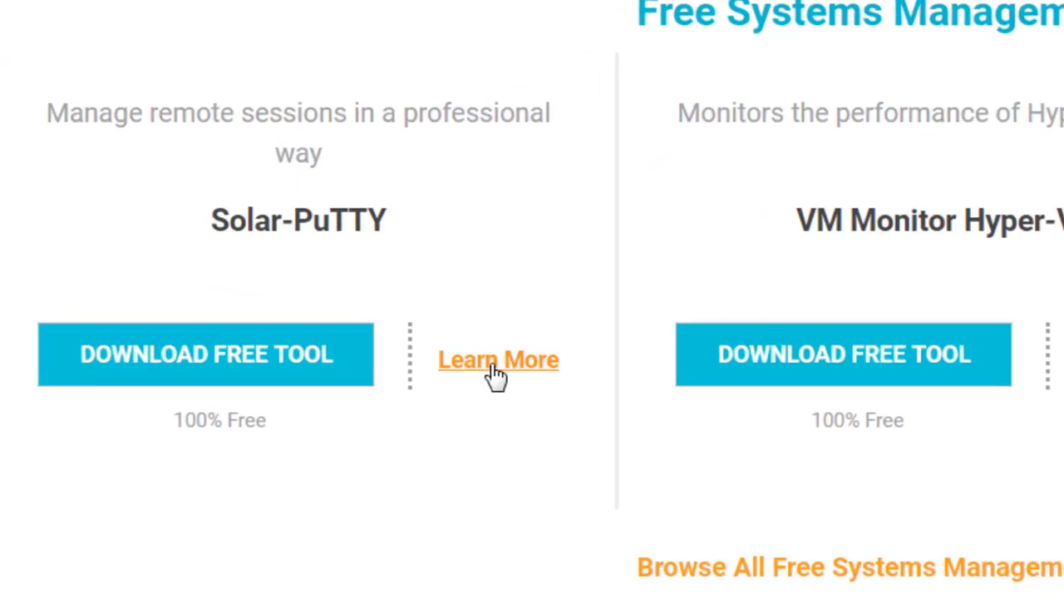
left_click(497, 359)
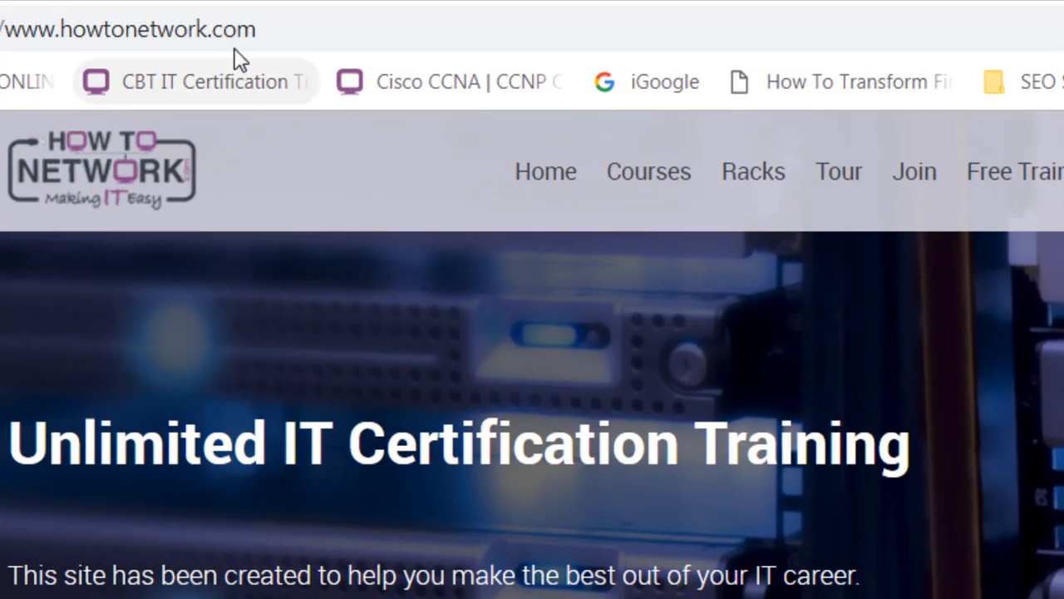
Open the Racks page on the How To Network site
left_click(125, 29)
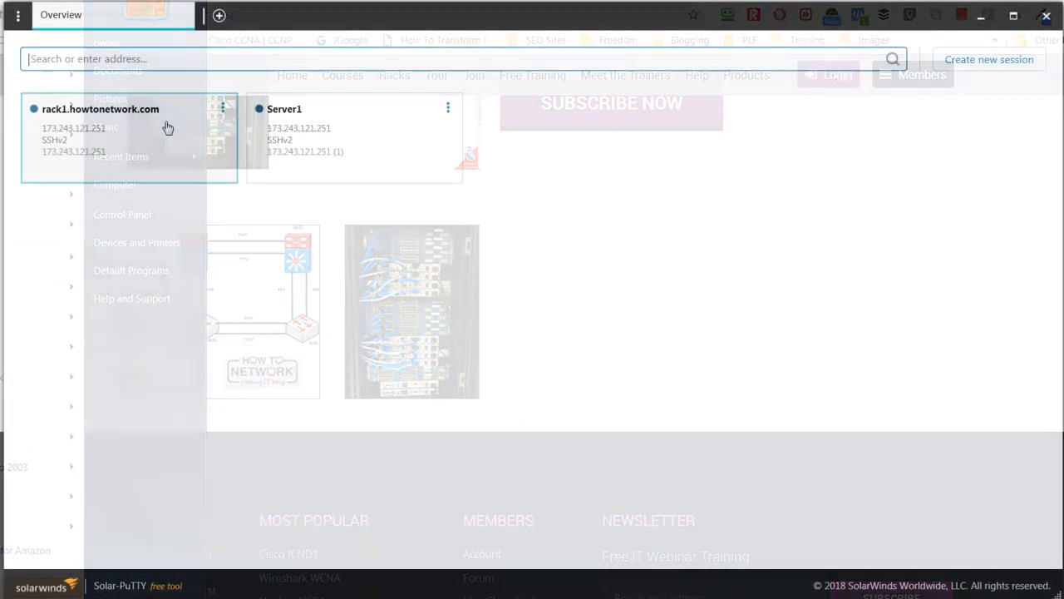
Open the rack1.howtonetwork.com session, connect to router R1 with 'connect rk1r1', and enter 'show ver'
left_click(99, 109)
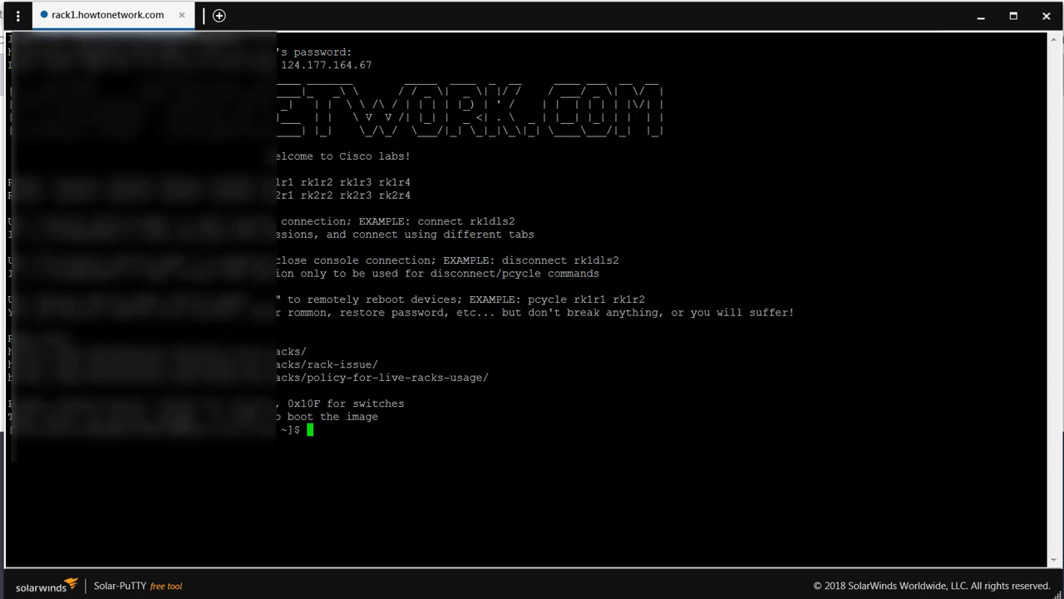
type("co")
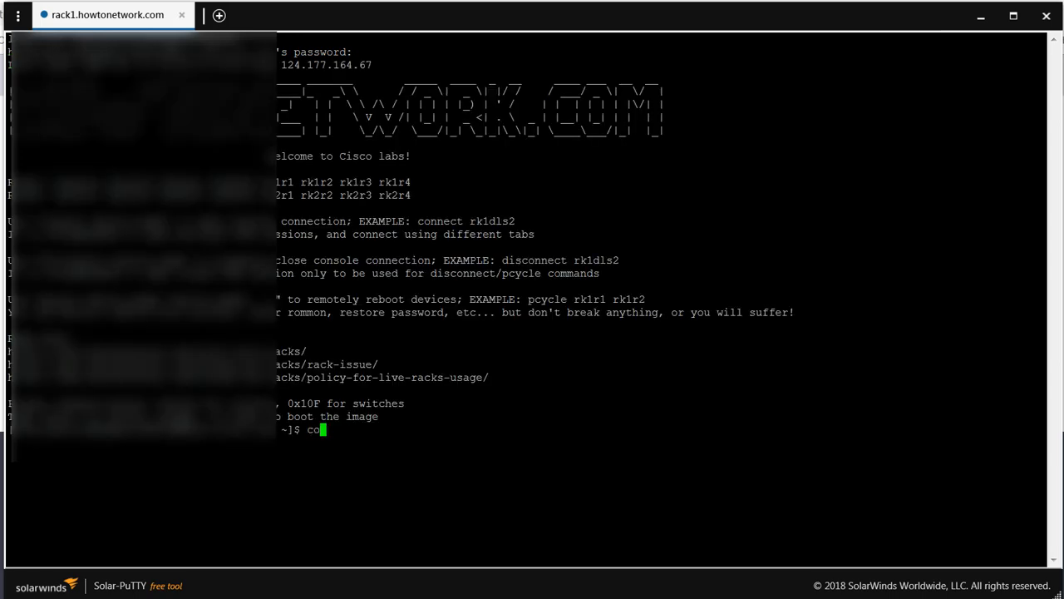
type("nnect rk")
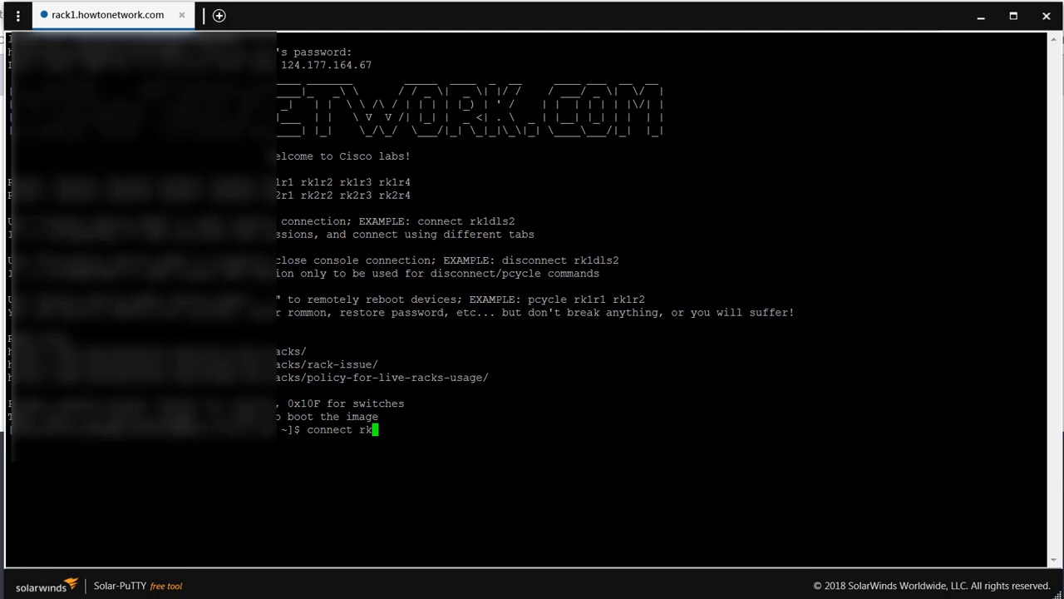
type("1r1")
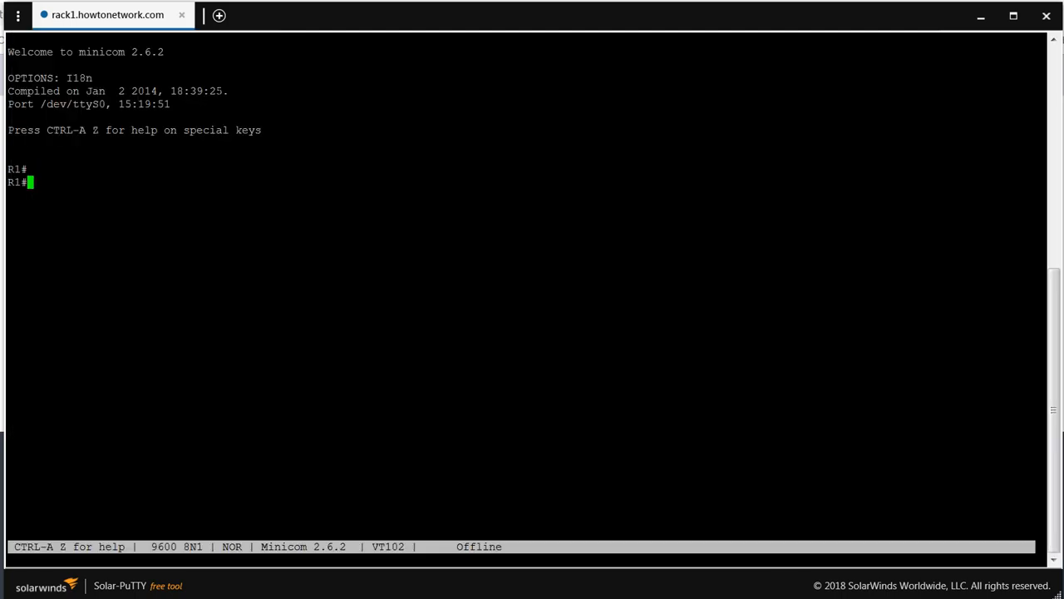
type("show ver")
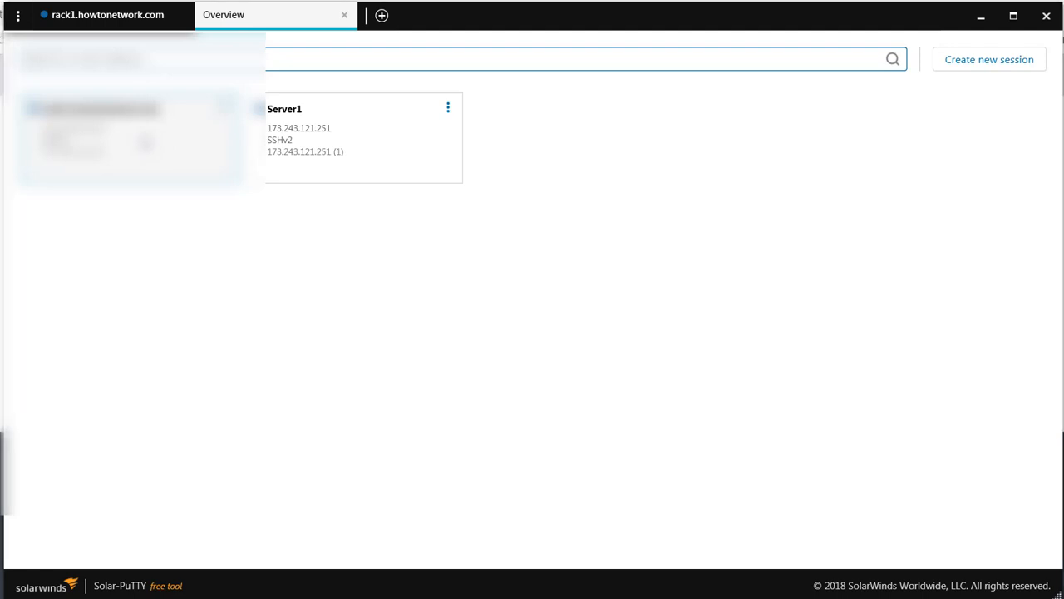
In a second rack1 session, connect to router R2 ('connect rk1r2') and show its version
left_click(285, 109)
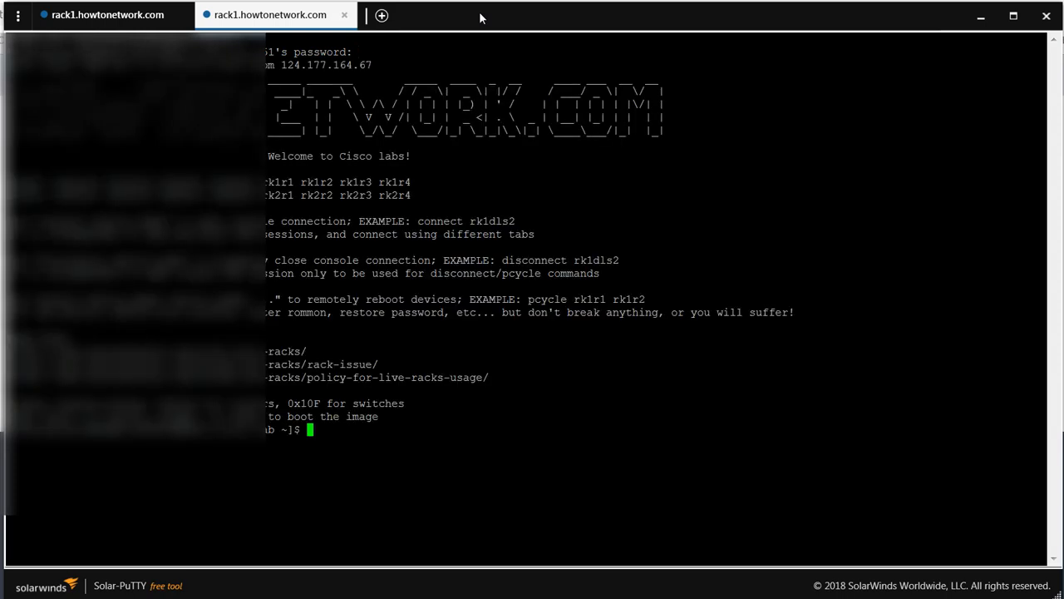
type("connect rk")
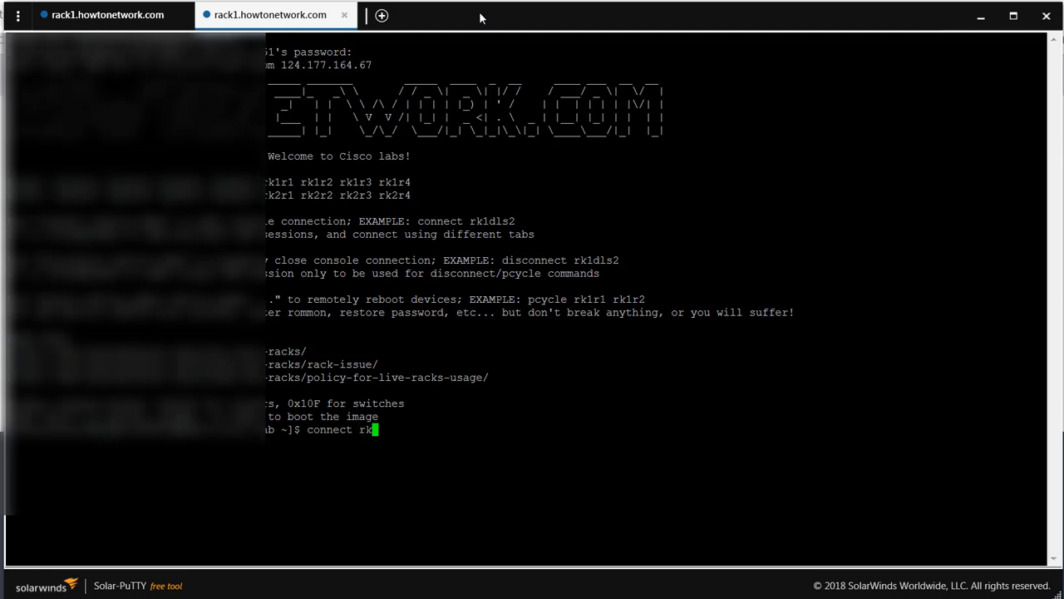
type("1r2")
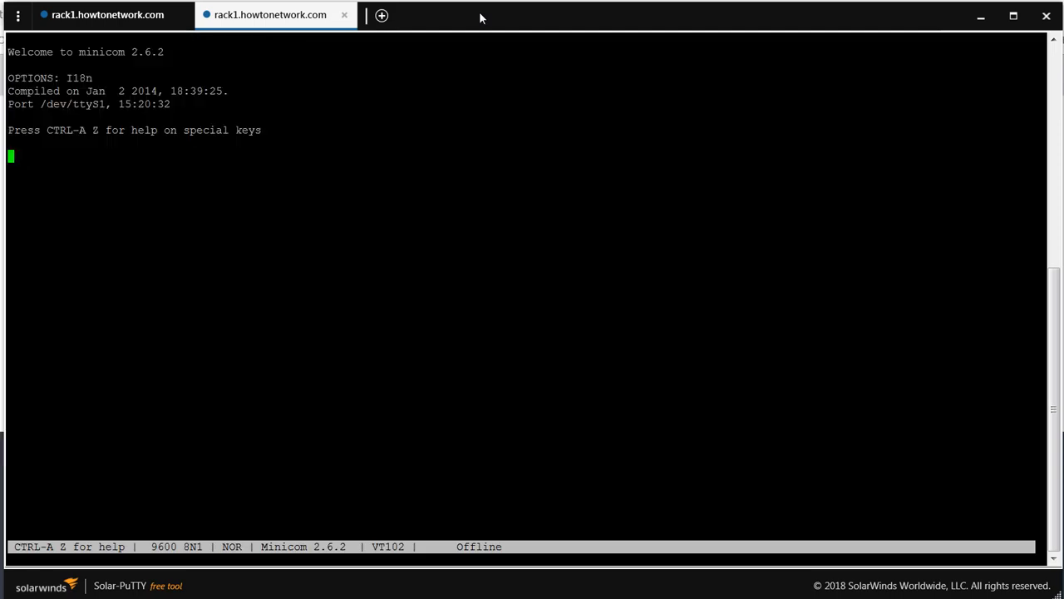
type("show ver")
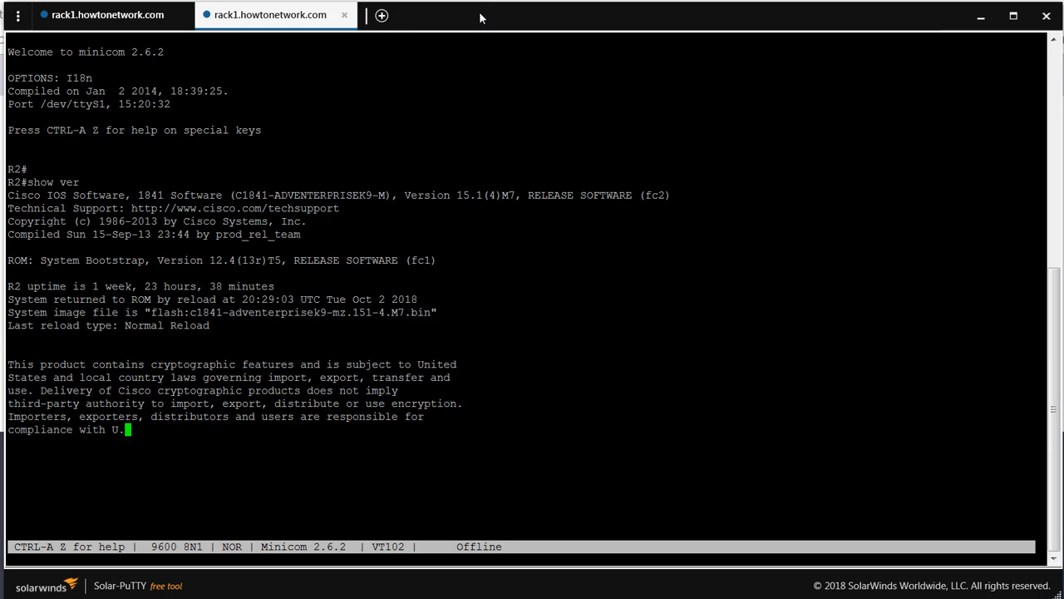
left_click(381, 15)
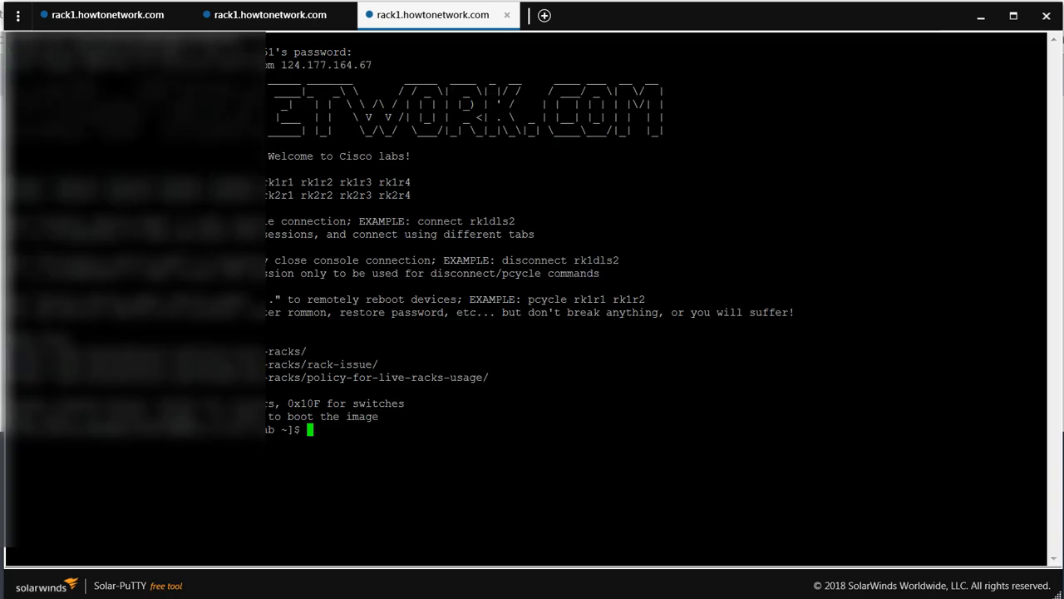
Connect the third session to switch S1, exit, and run 'show vlan brief'
type("connect rk")
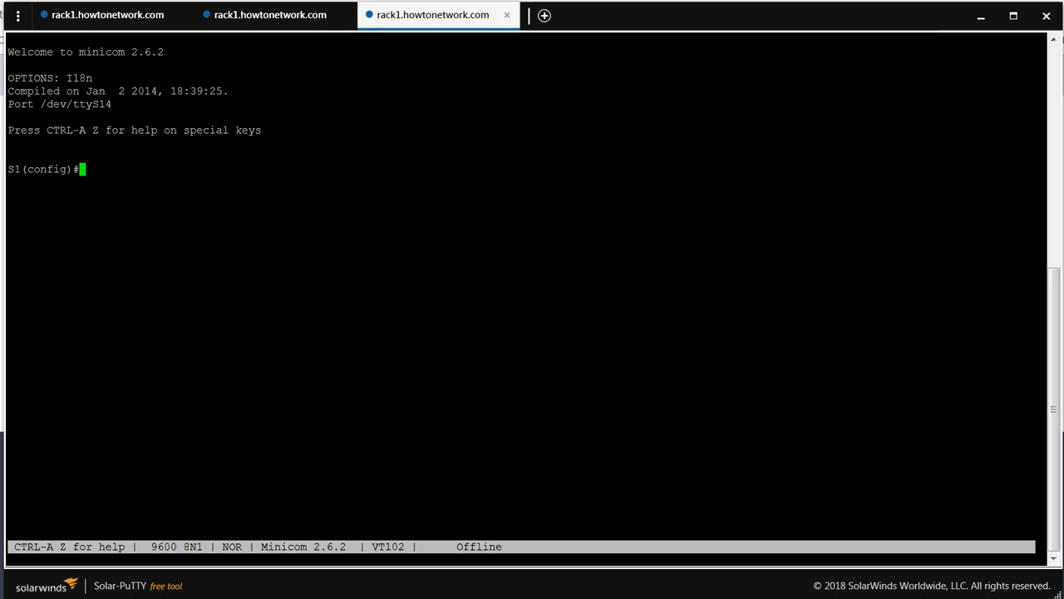
type("exit")
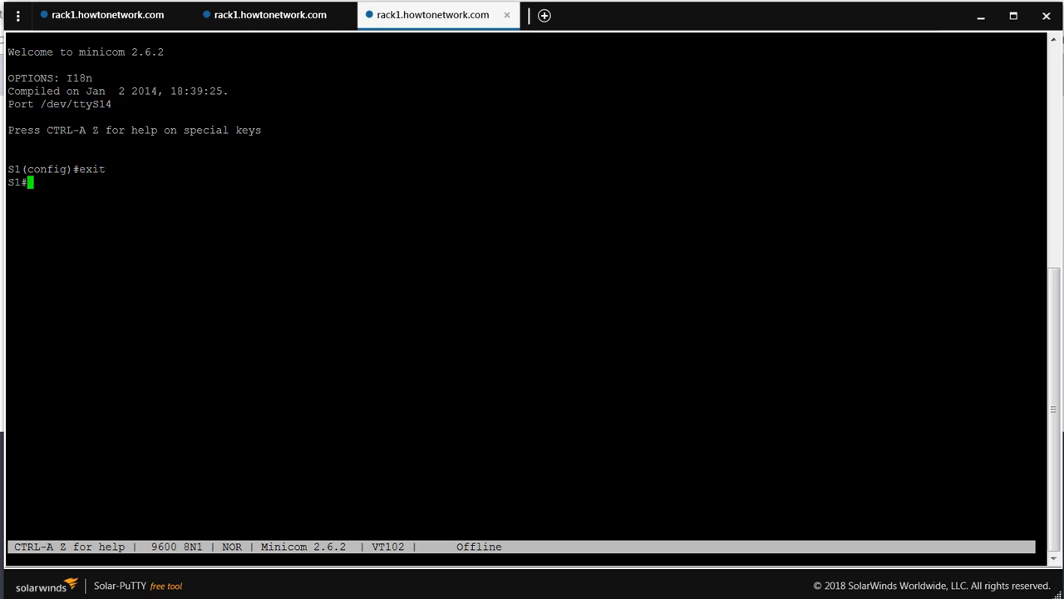
type("show")
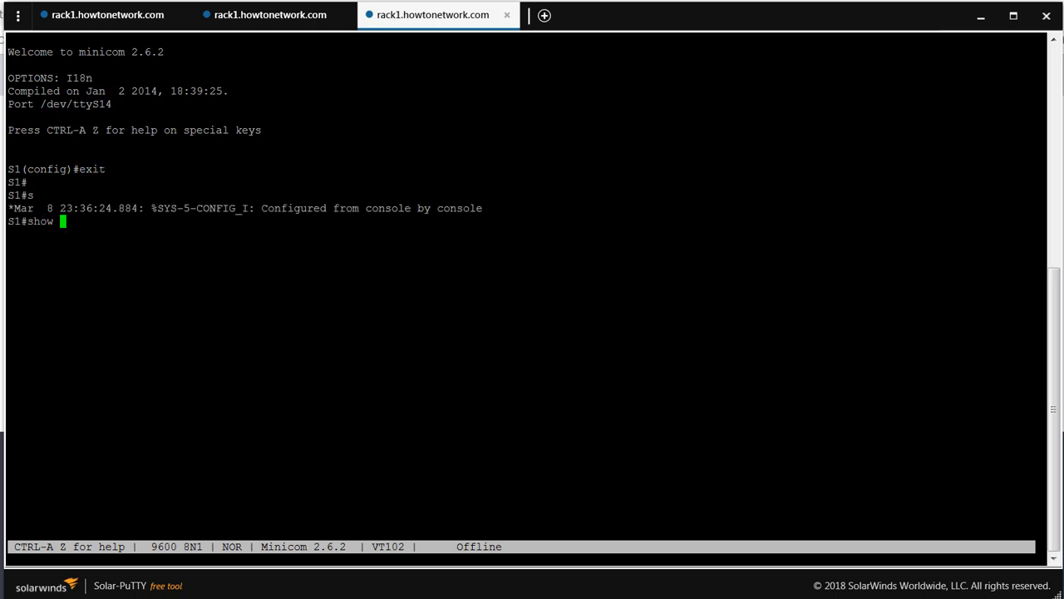
type("vlan brief")
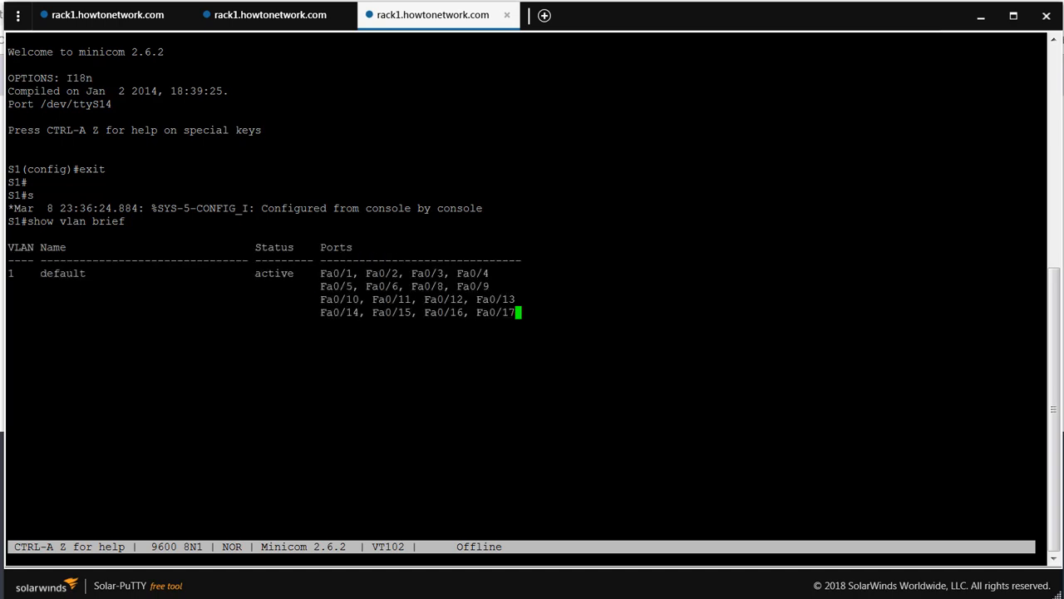
key("Enter")
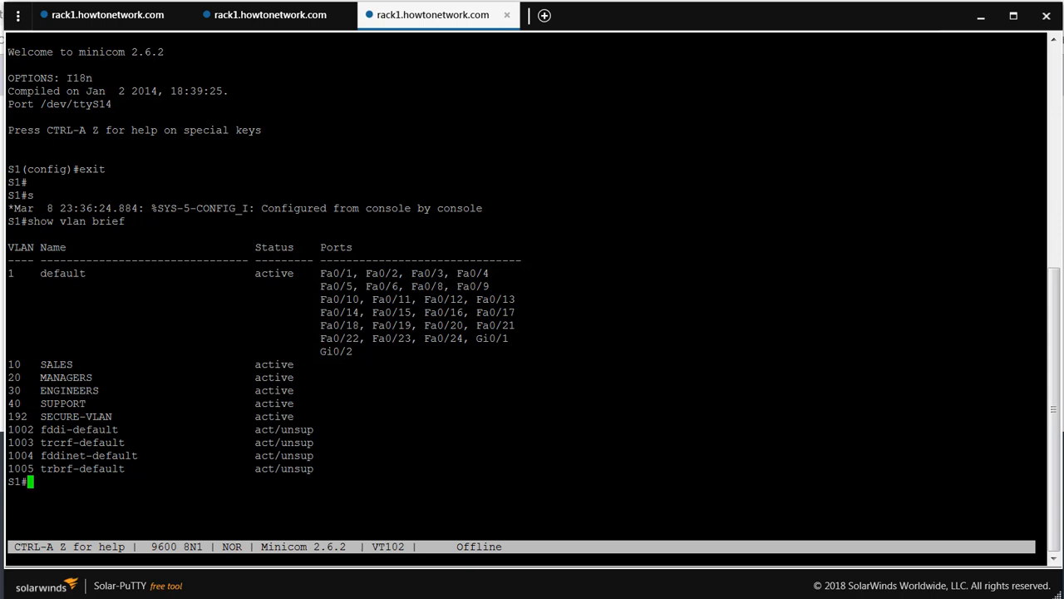
Run 'show ver' on switch S1, then return to the second session tab
type("sho")
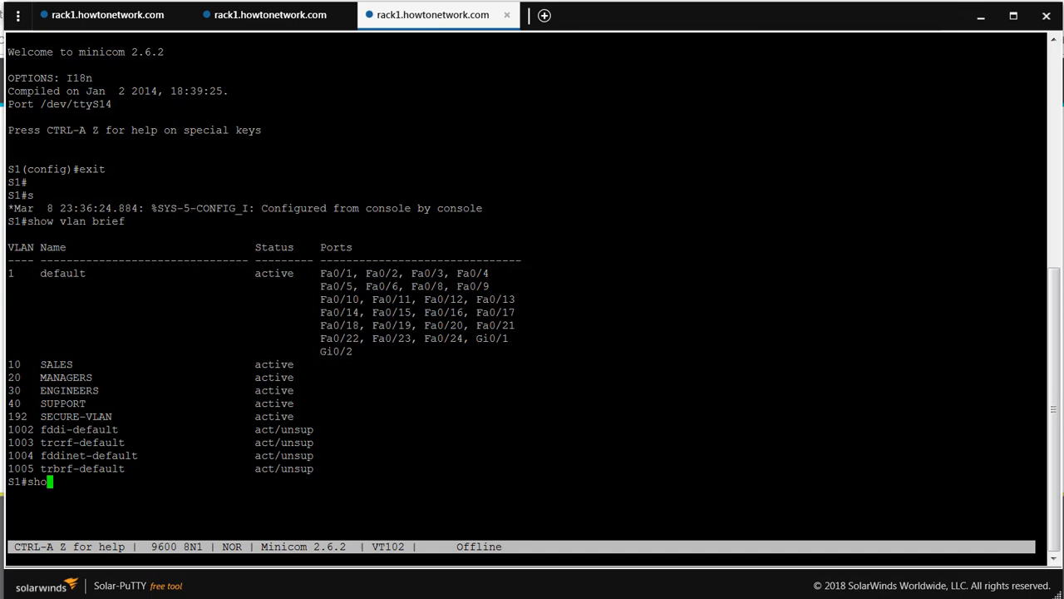
type("show ver")
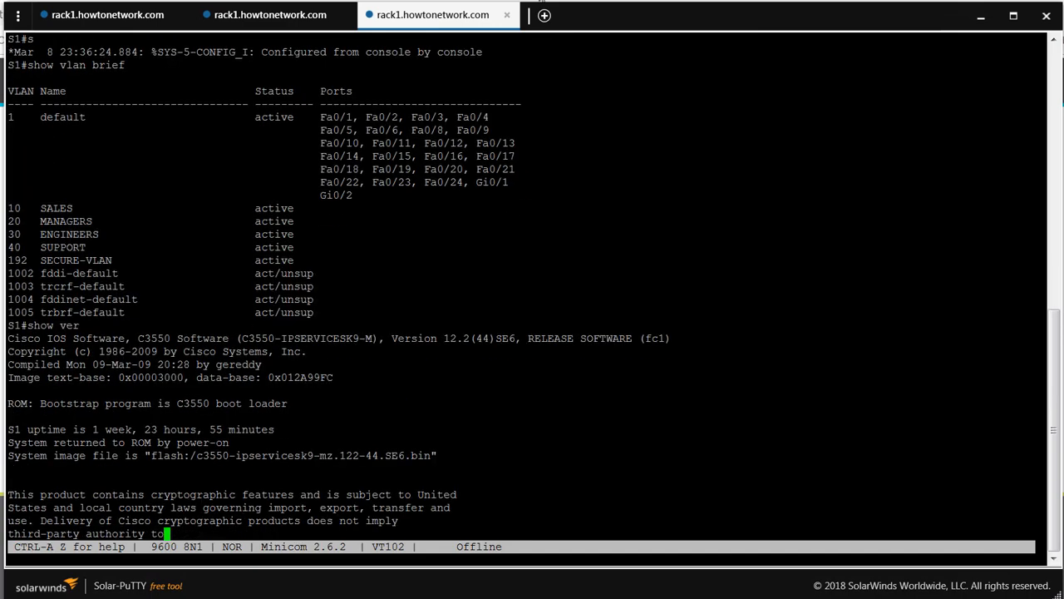
left_click(269, 15)
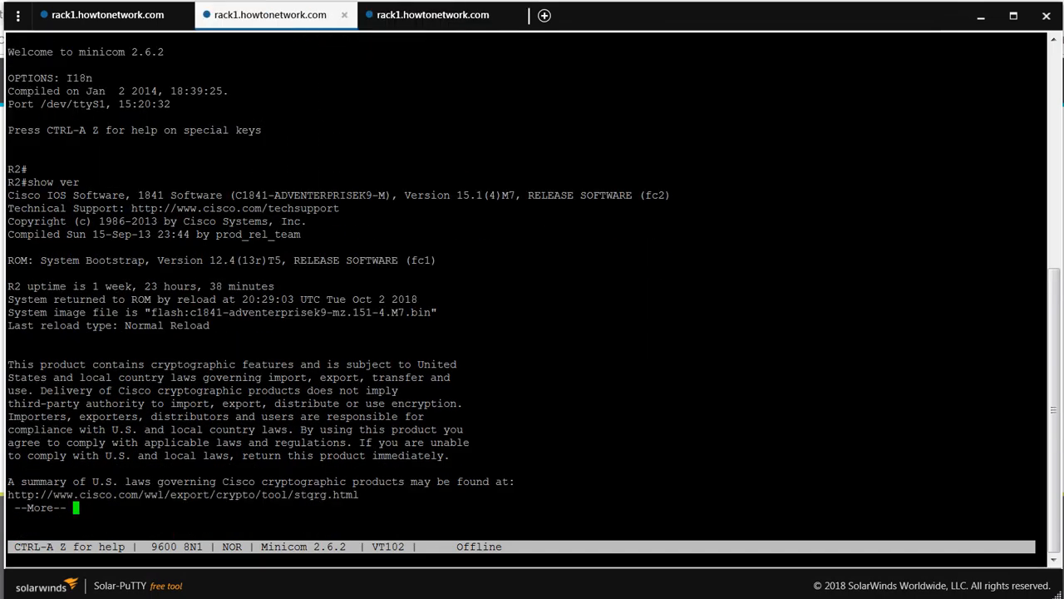
Page through R1's full version output, type 'dir flash', then select Chrome's address bar
key("space")
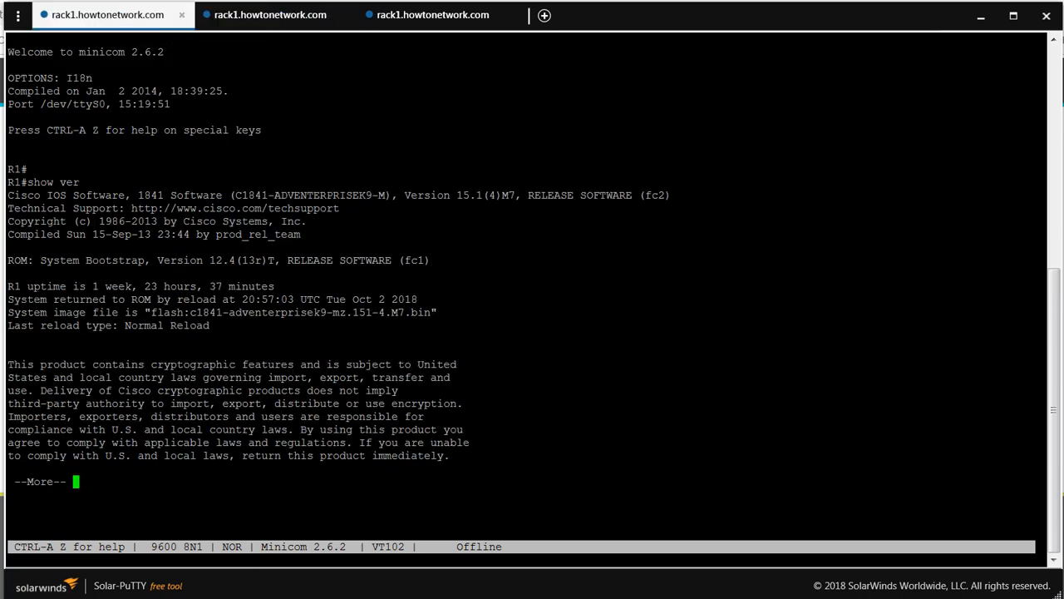
key("space")
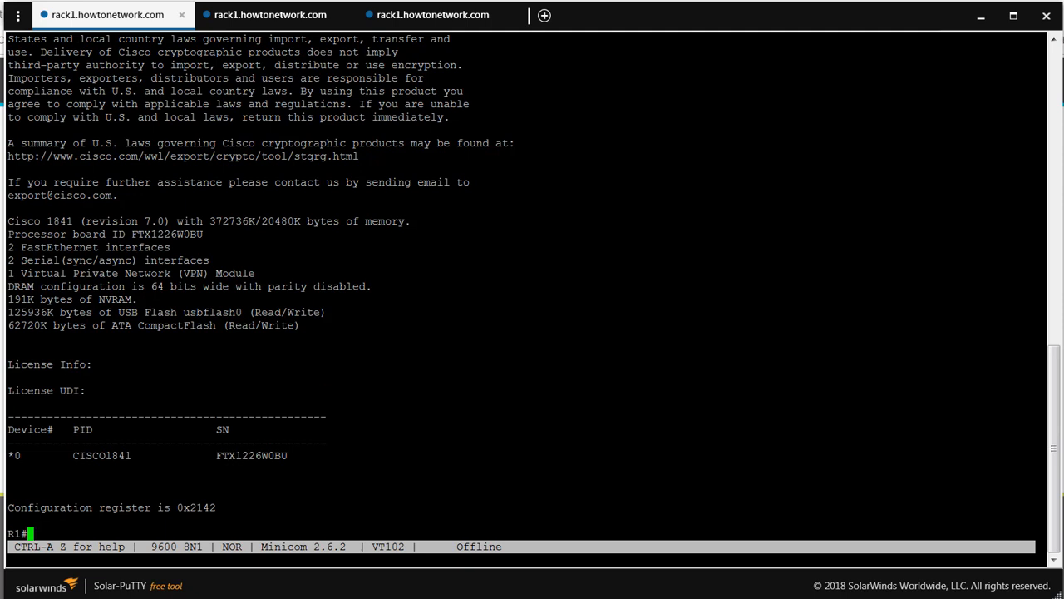
type("dir flash")
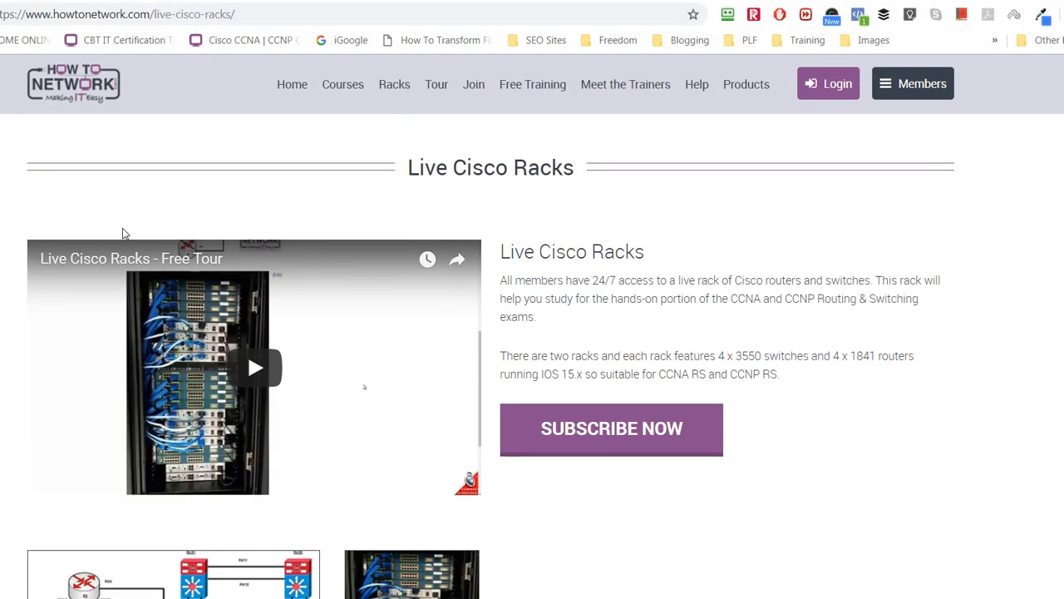
left_click(154, 14)
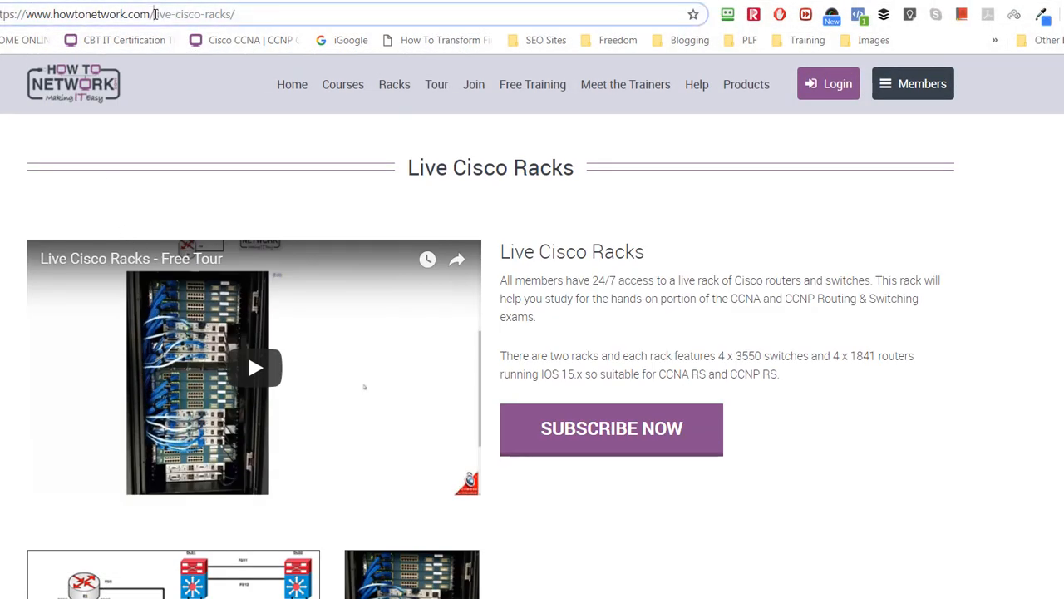